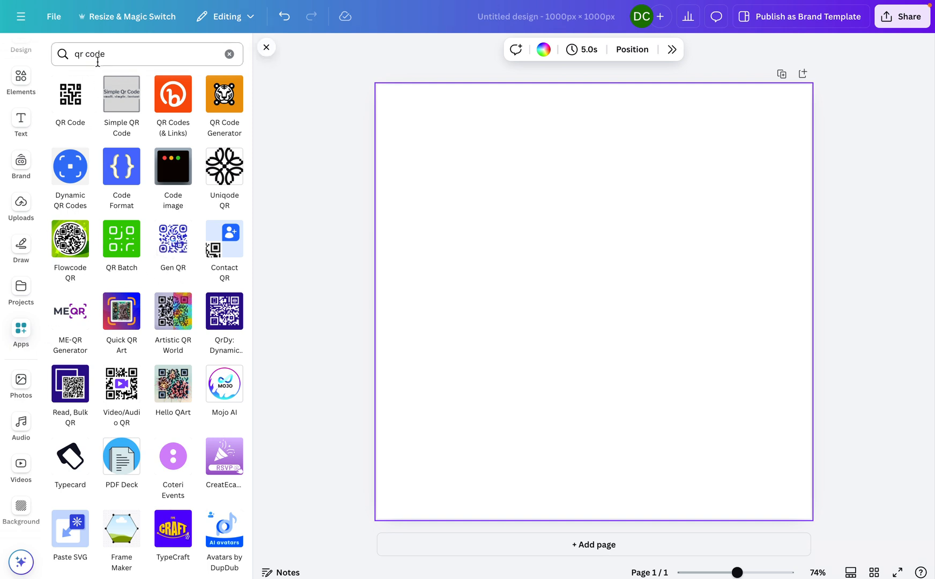
{"action": "mouse_move", "coordinate": [70, 251]}
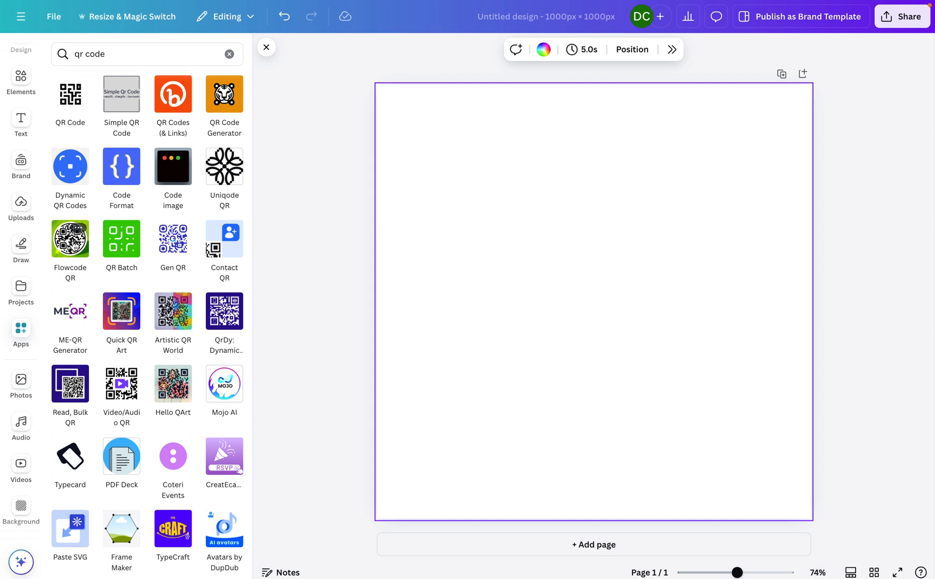
Launch the Flowcode QR generator from the Apps search results.
{"action": "left_click", "coordinate": [69, 240]}
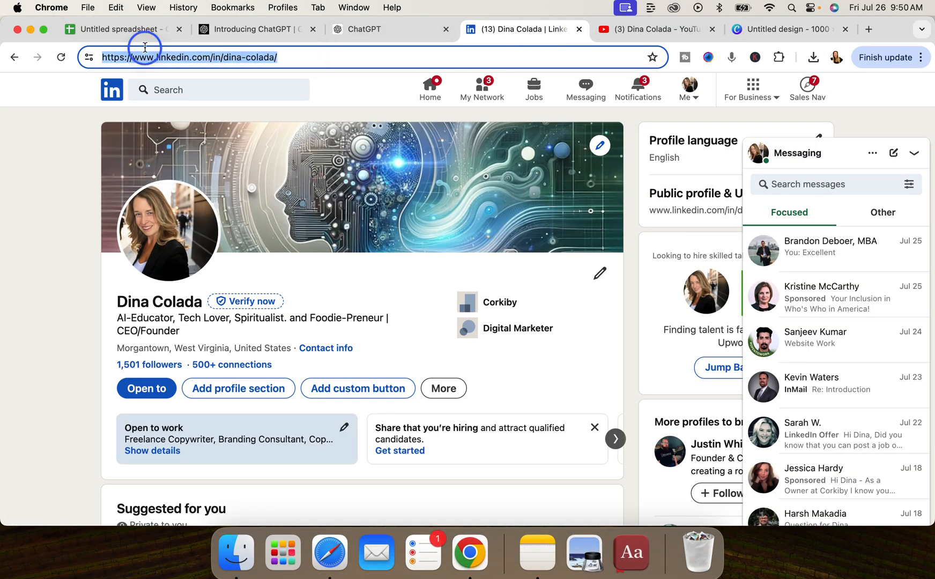
Enter the LinkedIn profile address in the Flowcode URL field and pick the teal swatch.
{"action": "left_click", "coordinate": [788, 29]}
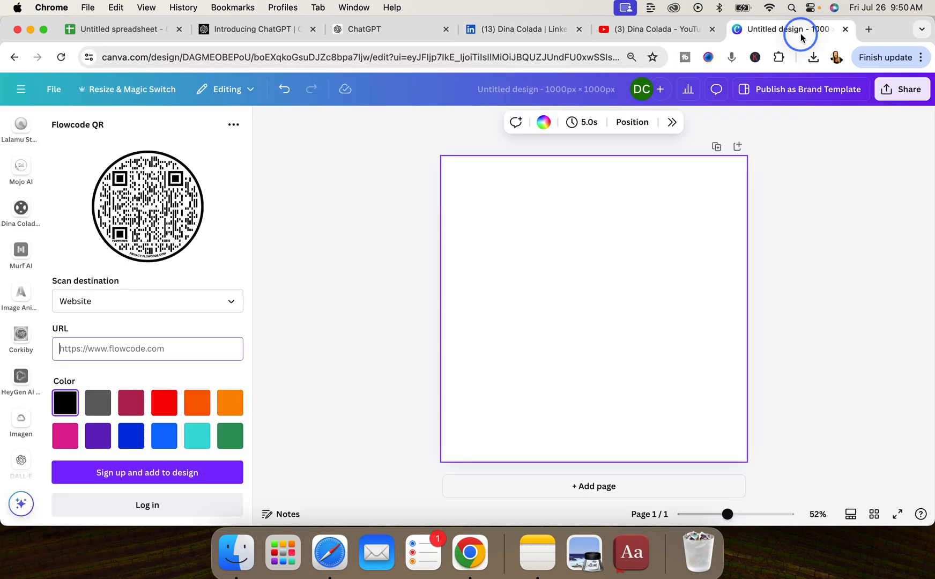
{"action": "left_click", "coordinate": [147, 348]}
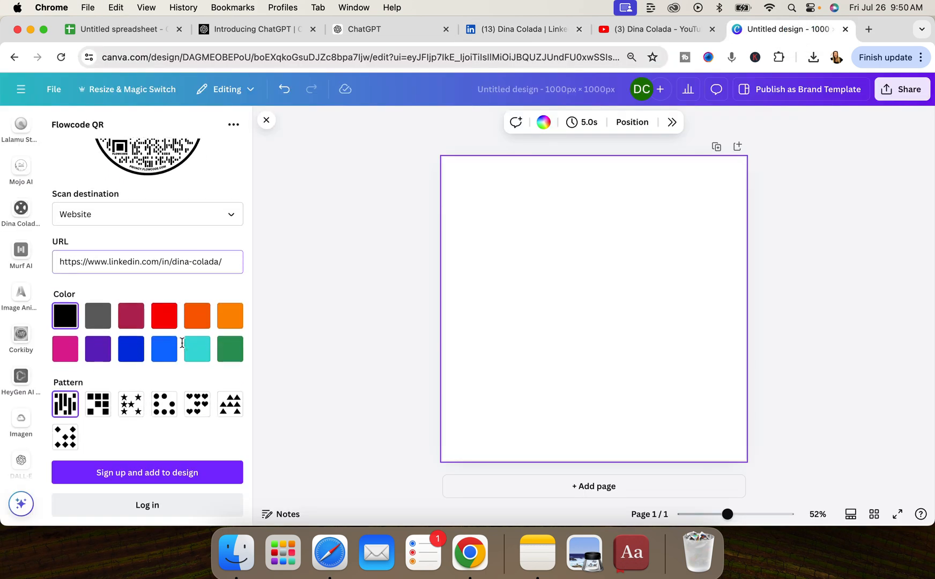
{"action": "scroll", "scroll_direction": "down", "scroll_amount": 3}
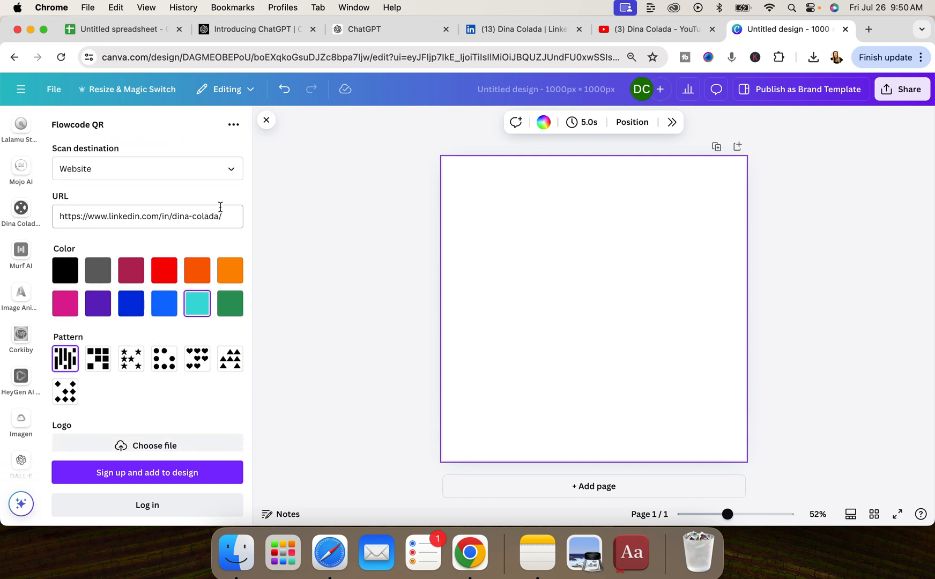
{"action": "scroll", "scroll_direction": "down", "scroll_amount": 3}
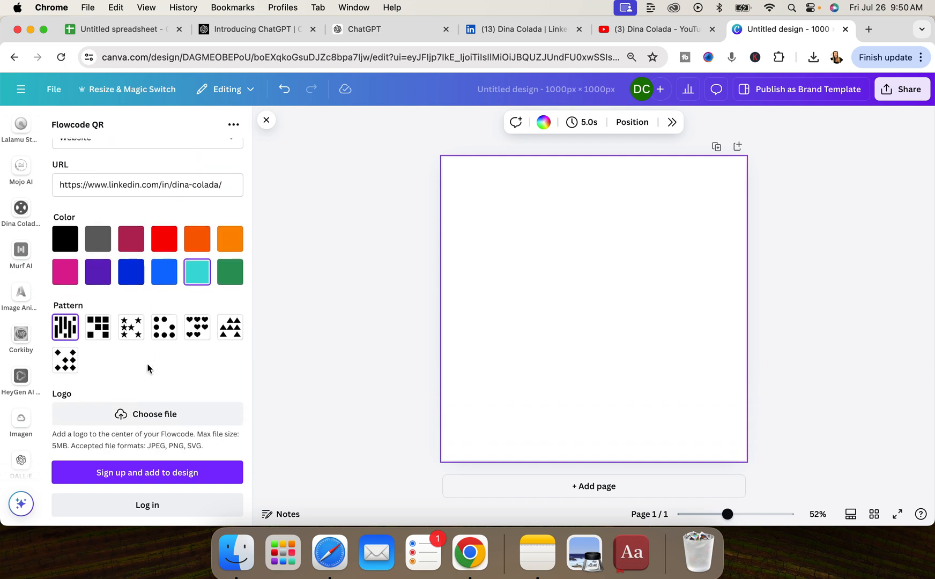
{"action": "mouse_move", "coordinate": [147, 414]}
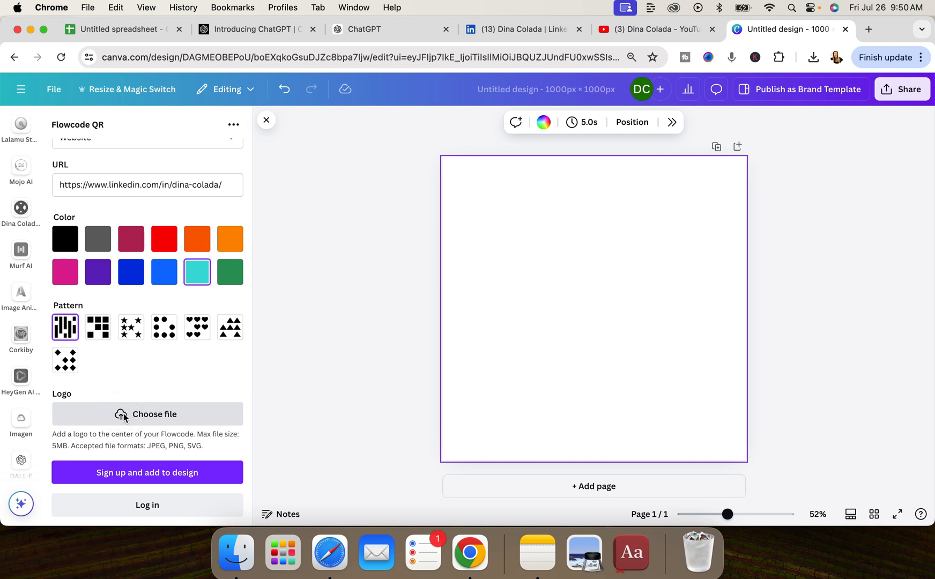
Start choosing a logo file for the code centre, then cancel without selecting one.
{"action": "left_click", "coordinate": [147, 414]}
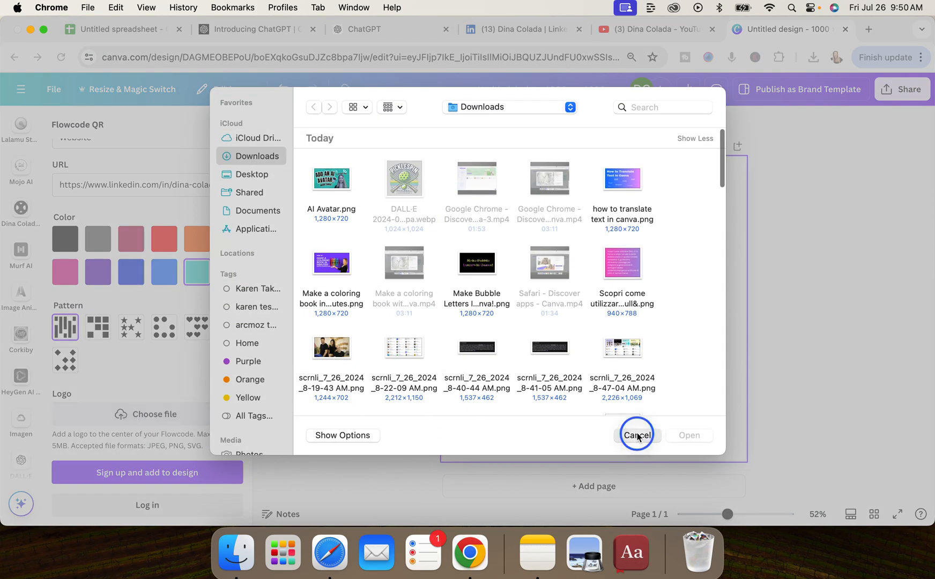
{"action": "left_click", "coordinate": [637, 435]}
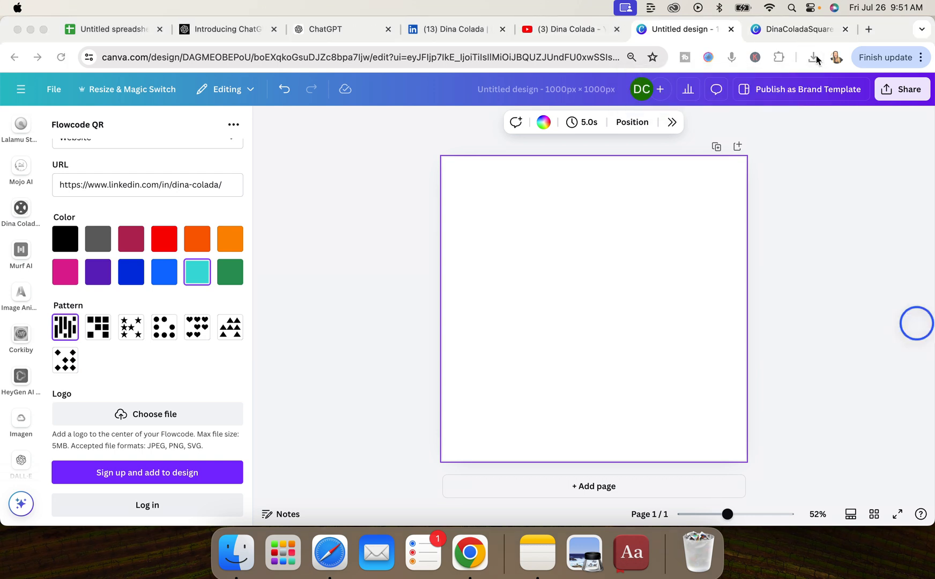
Search Uploads for 'dc logo' and add the Dina Colada logo to the page.
{"action": "left_click", "coordinate": [814, 57]}
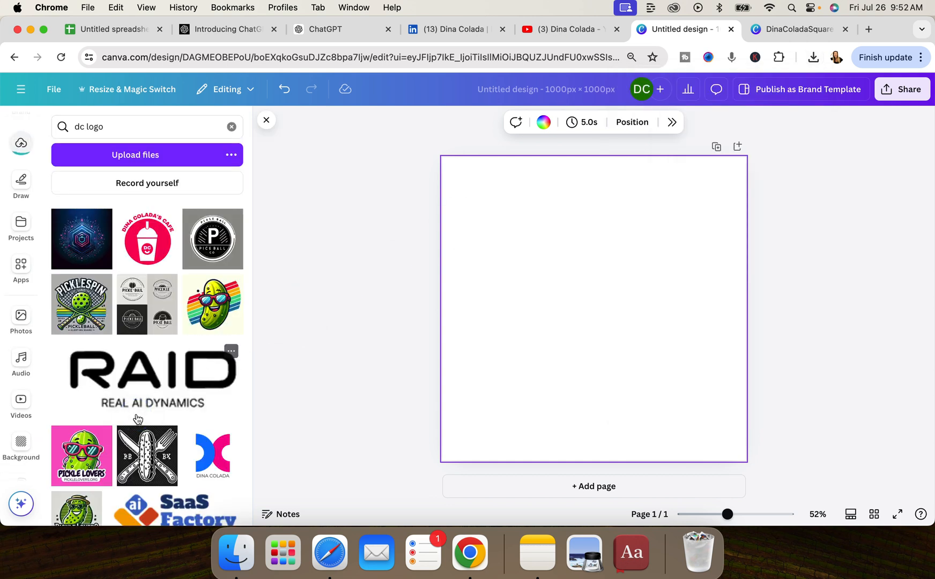
{"action": "mouse_move", "coordinate": [245, 442]}
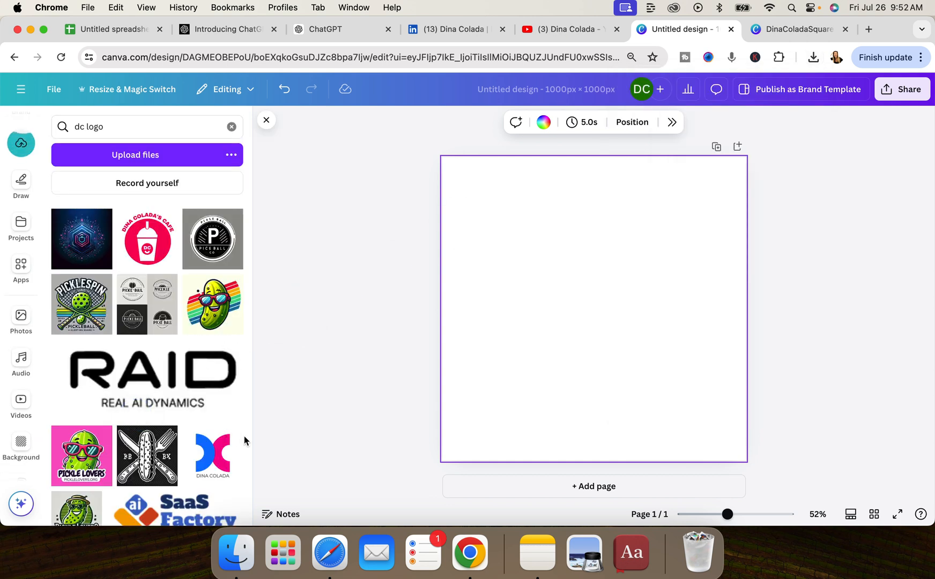
{"action": "left_click", "coordinate": [212, 455]}
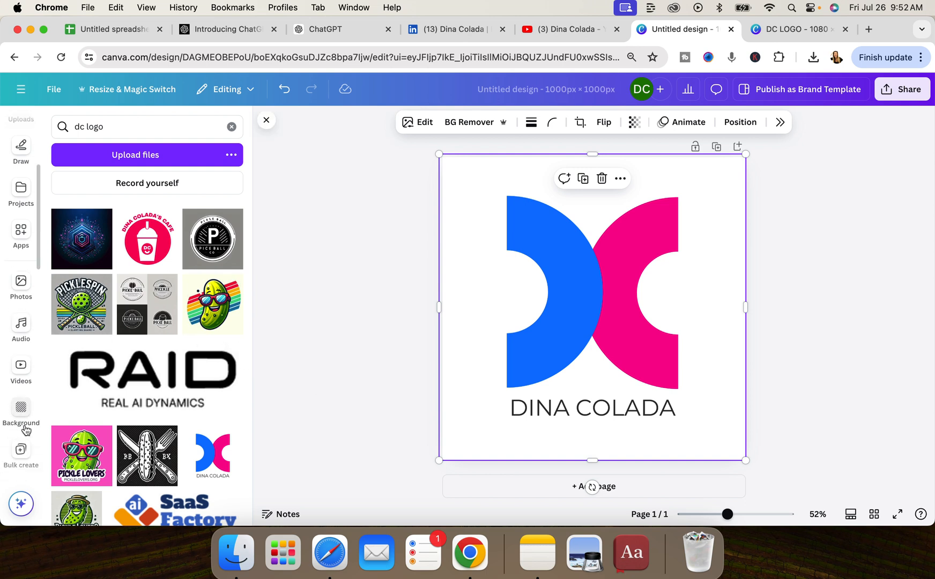
{"action": "scroll", "scroll_direction": "down", "scroll_amount": 3}
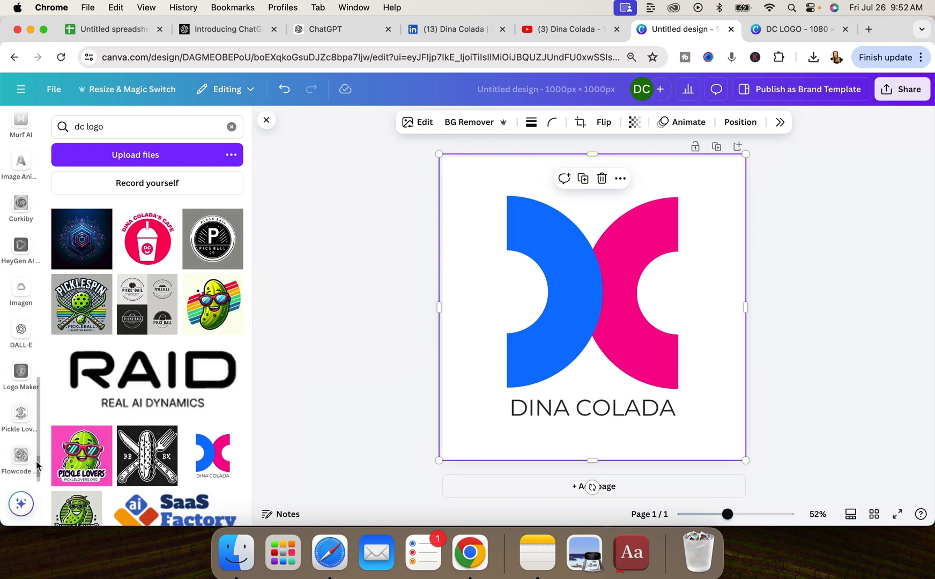
{"action": "mouse_move", "coordinate": [24, 464]}
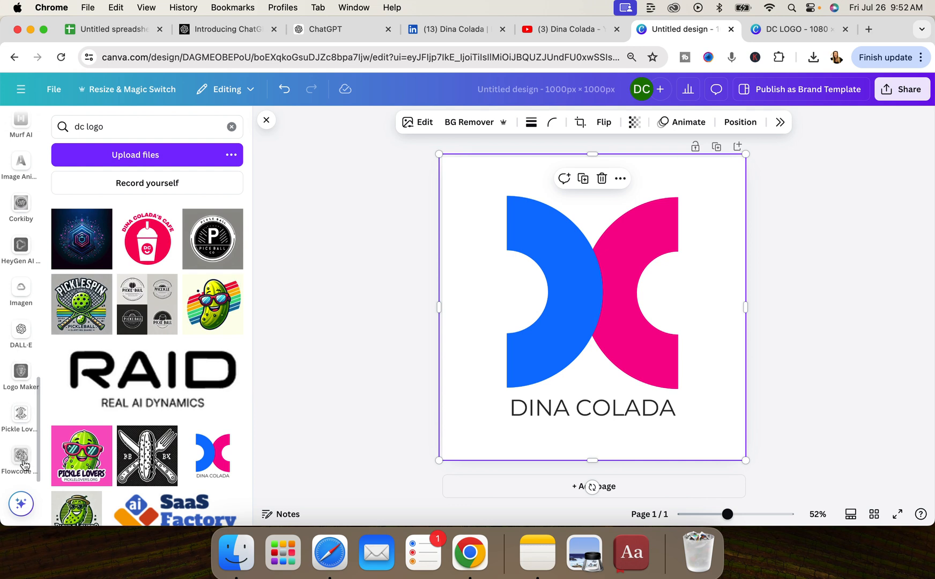
{"action": "left_click", "coordinate": [21, 455]}
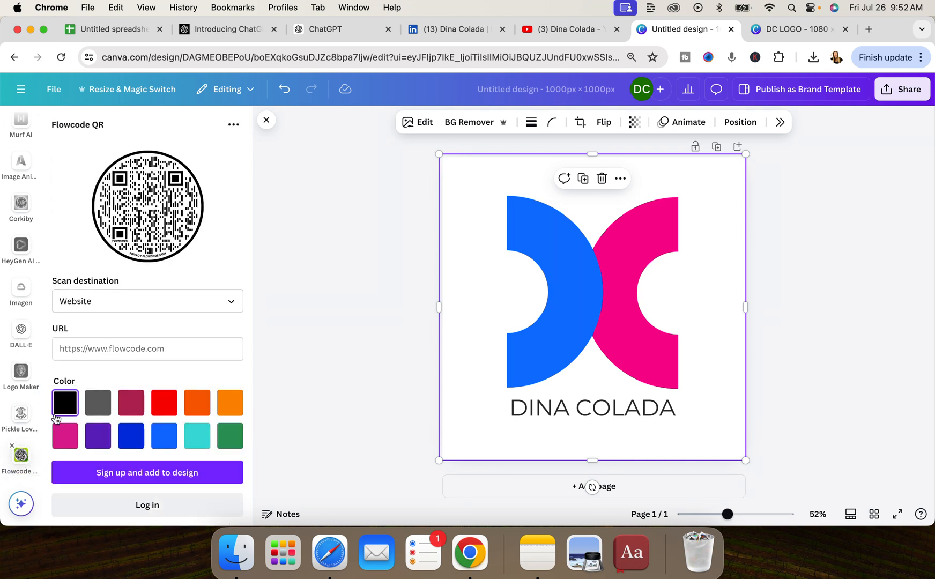
{"action": "type", "text": "https://www.linkedin.com/in/dina-colada/"}
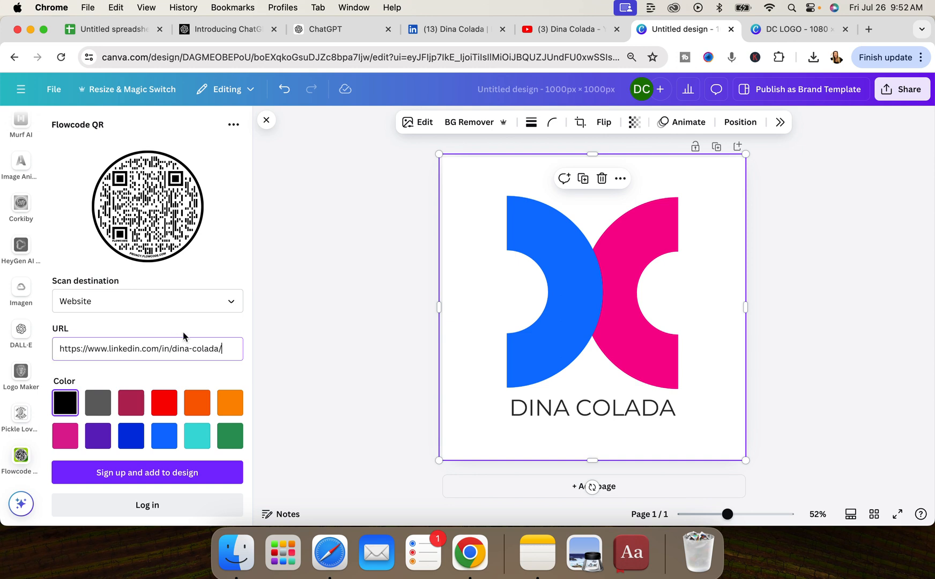
{"action": "scroll", "scroll_direction": "down", "scroll_amount": 3}
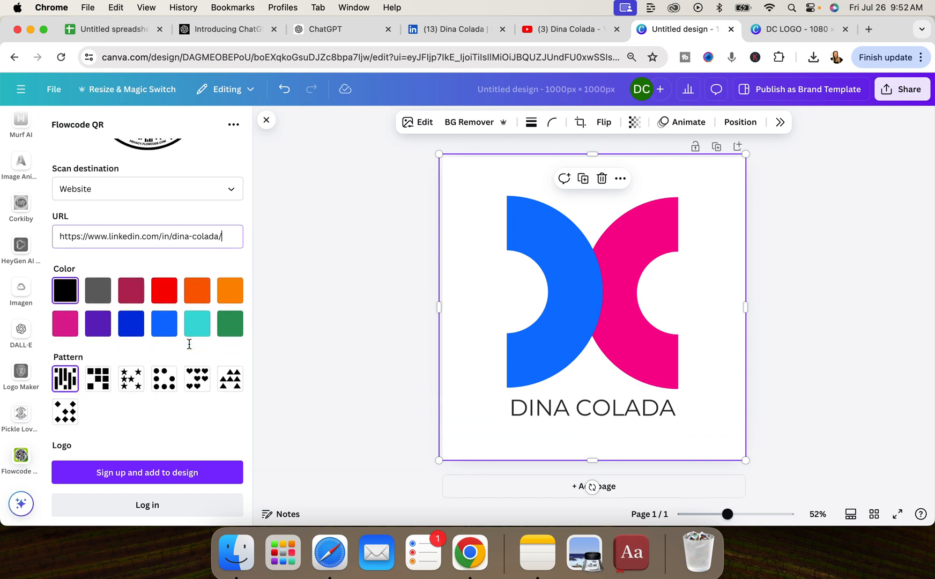
{"action": "scroll", "scroll_direction": "down", "scroll_amount": 3}
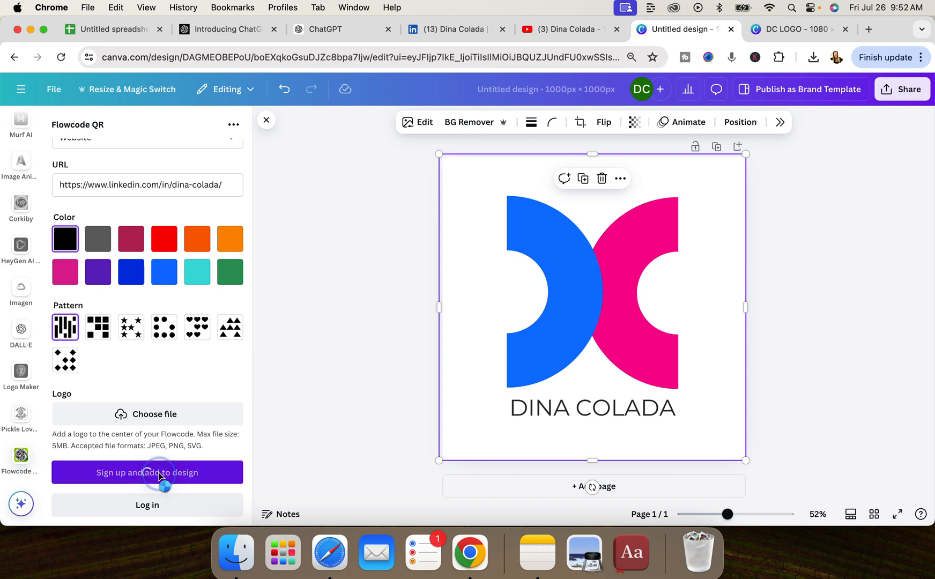
Connect a Flowcode account via Facebook sign-up so the black circular QR lands on the canvas.
{"action": "left_click", "coordinate": [147, 472]}
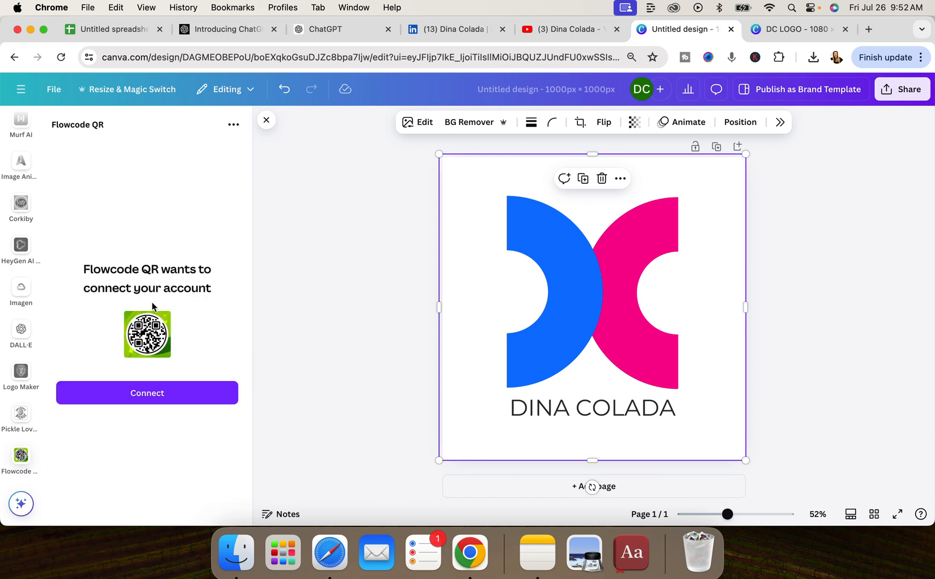
{"action": "left_click", "coordinate": [147, 392]}
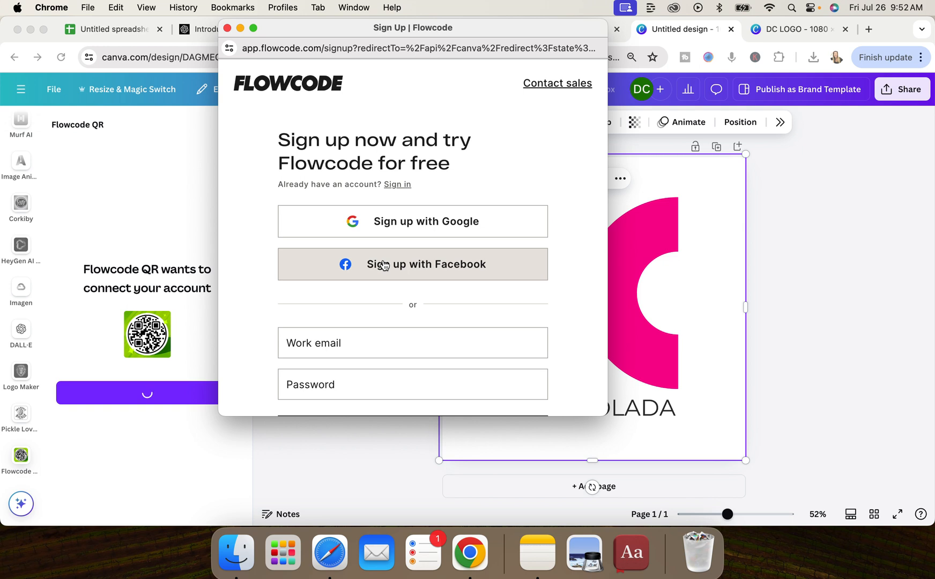
{"action": "left_click", "coordinate": [413, 264]}
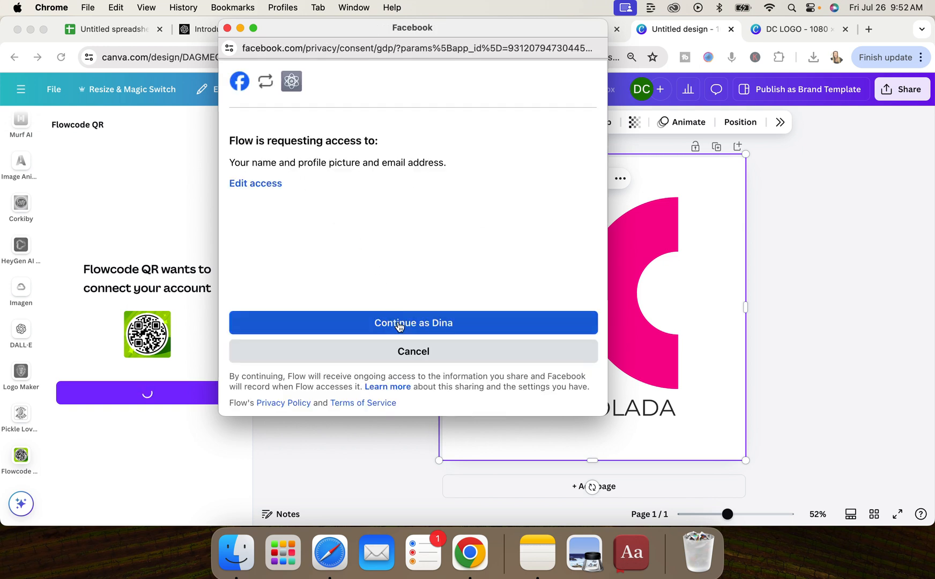
{"action": "left_click", "coordinate": [413, 322]}
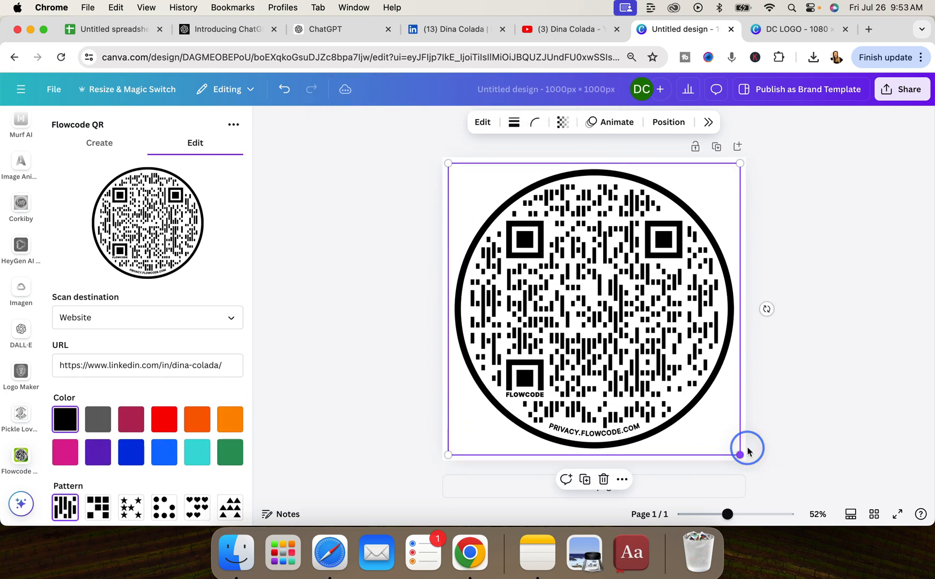
Set DC LOGO.png as the code's centre logo and update the QR on the canvas.
{"action": "scroll", "scroll_direction": "down", "scroll_amount": 3}
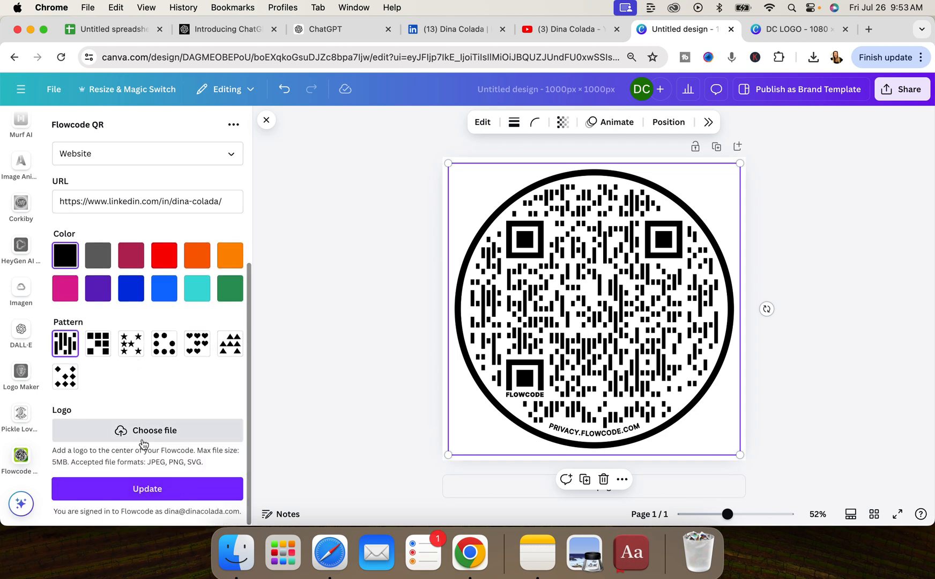
{"action": "left_click", "coordinate": [147, 430]}
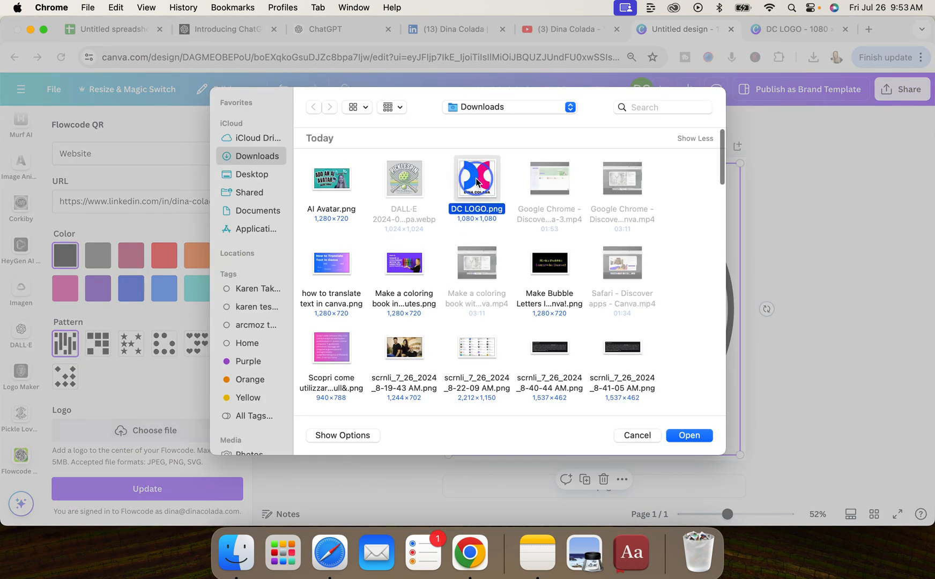
{"action": "left_click", "coordinate": [689, 435]}
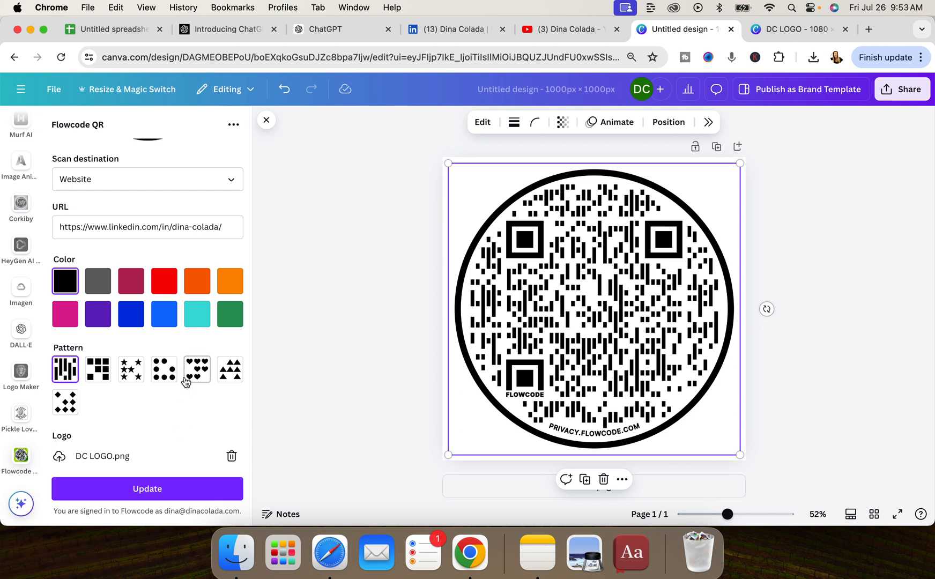
{"action": "left_click", "coordinate": [147, 488]}
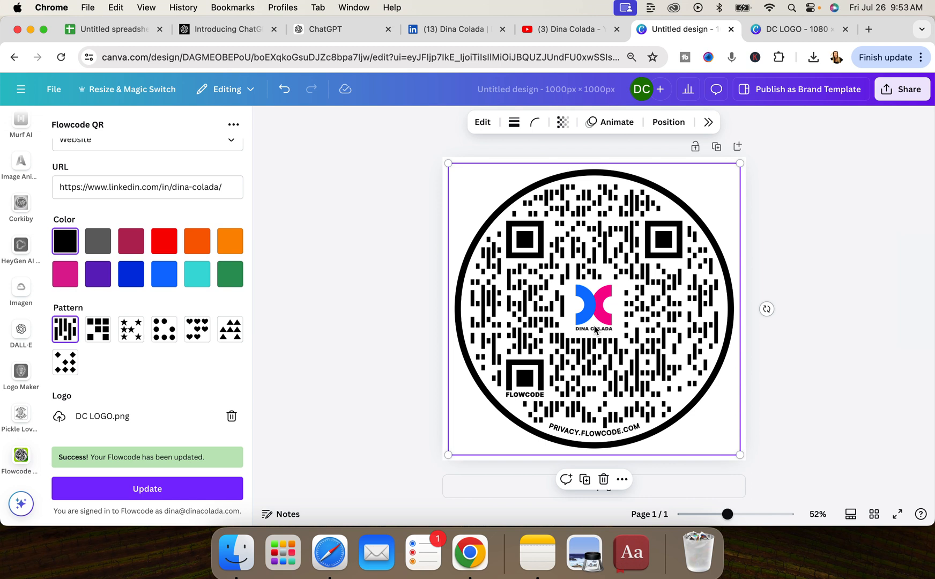
{"action": "mouse_move", "coordinate": [612, 337]}
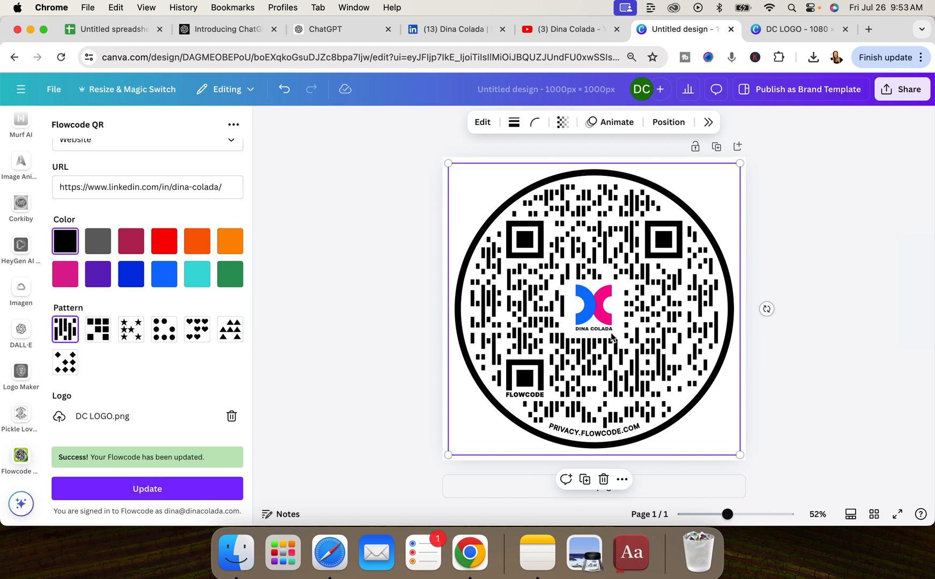
{"action": "mouse_move", "coordinate": [921, 332]}
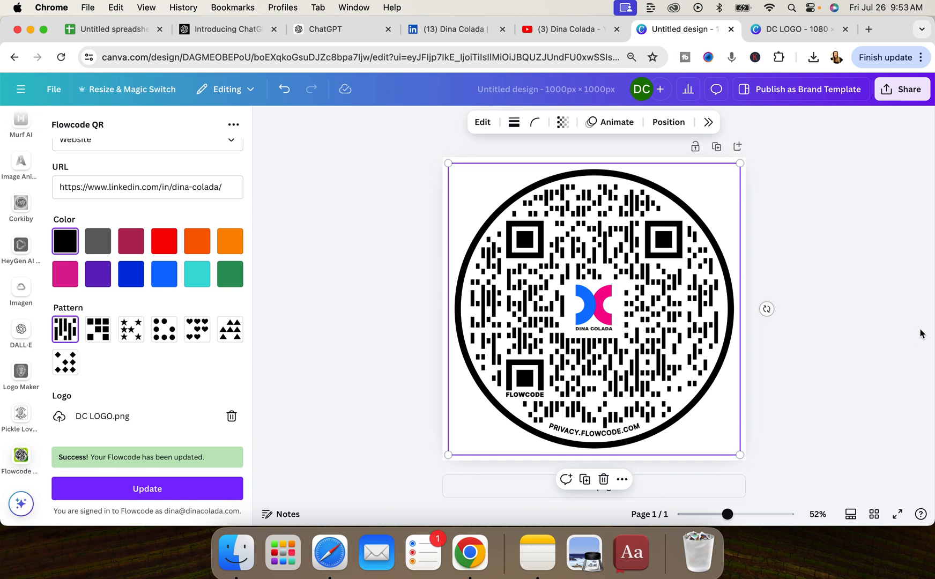
{"action": "mouse_move", "coordinate": [916, 331]}
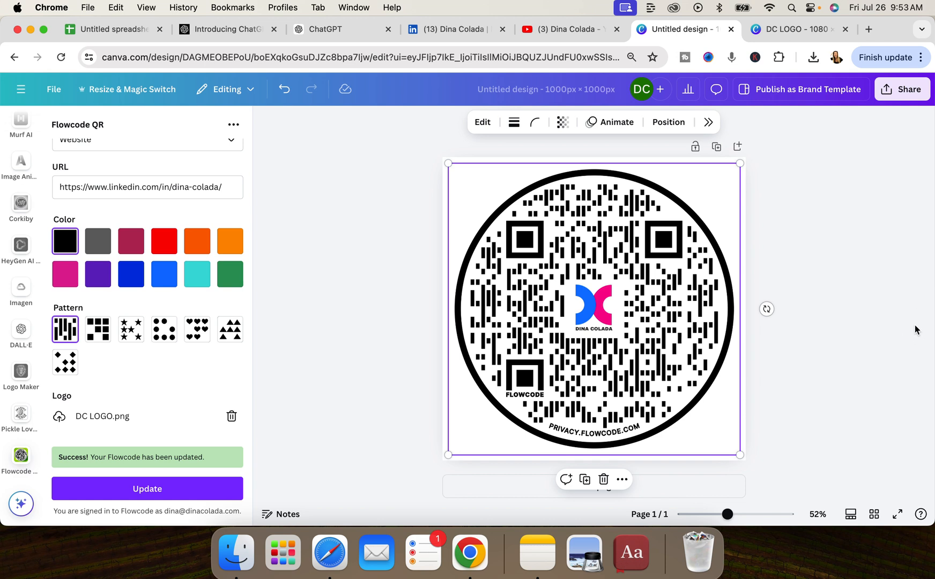